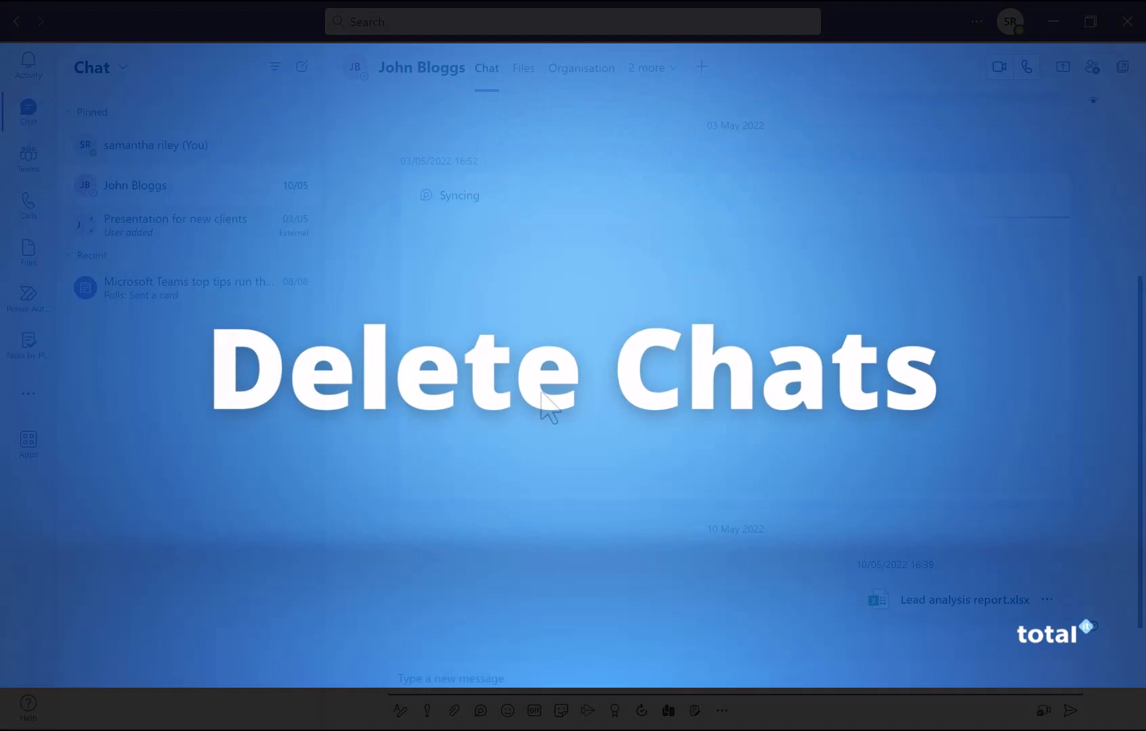
Step: Delete the 'What colour scheme should we use?' message in the Presentation for new clients chat
click(175, 225)
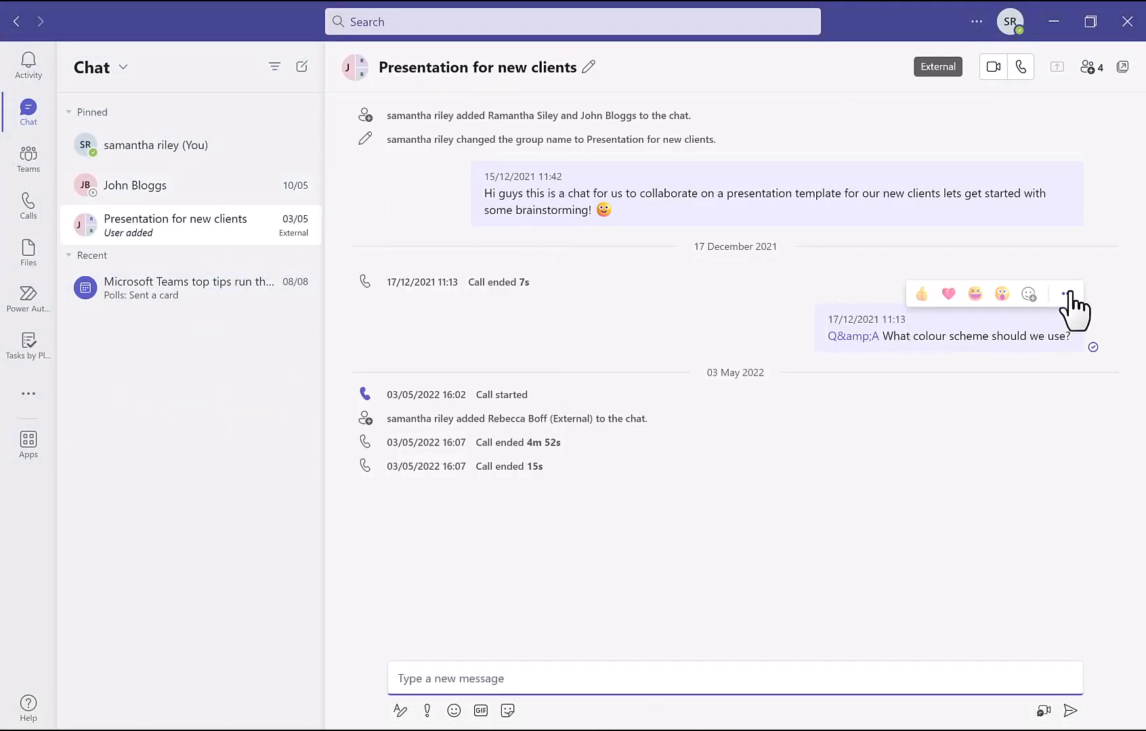
click(1065, 293)
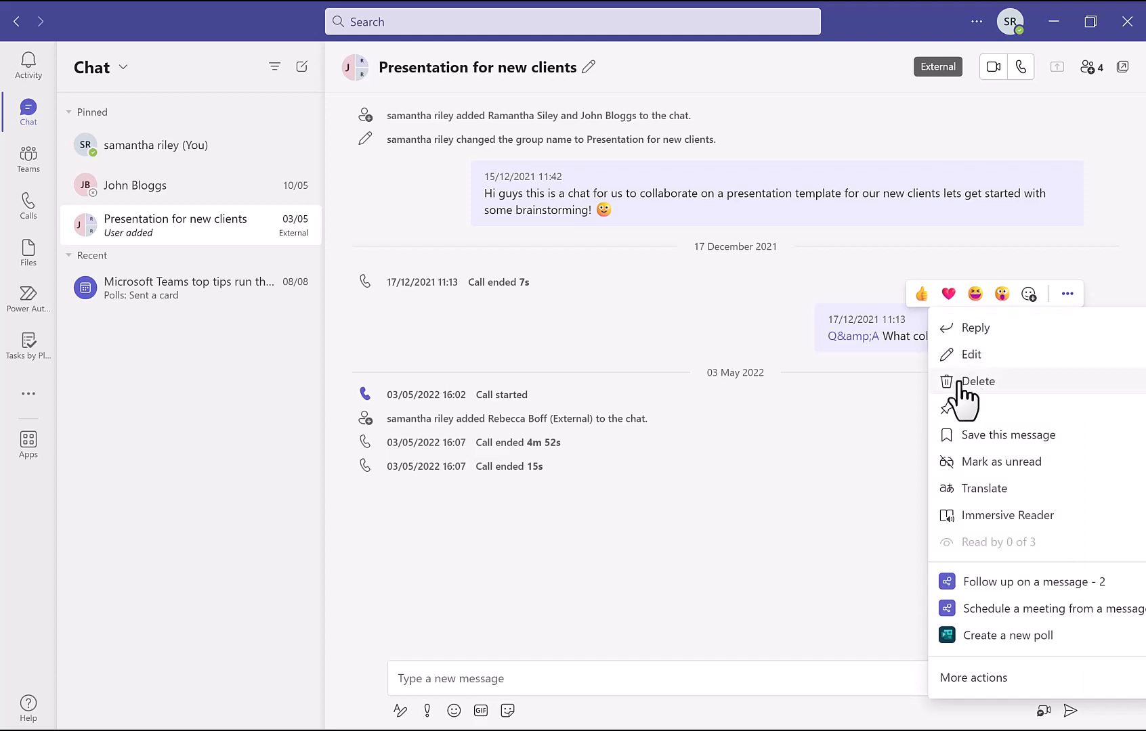
click(976, 380)
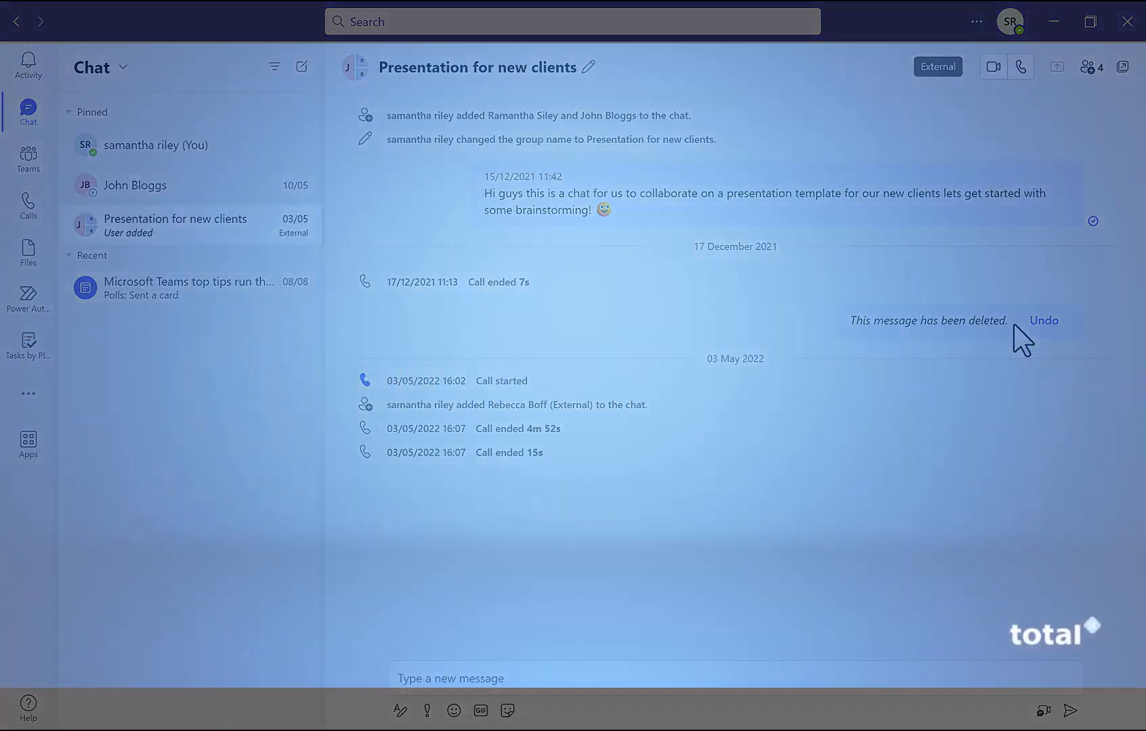
text(@re)
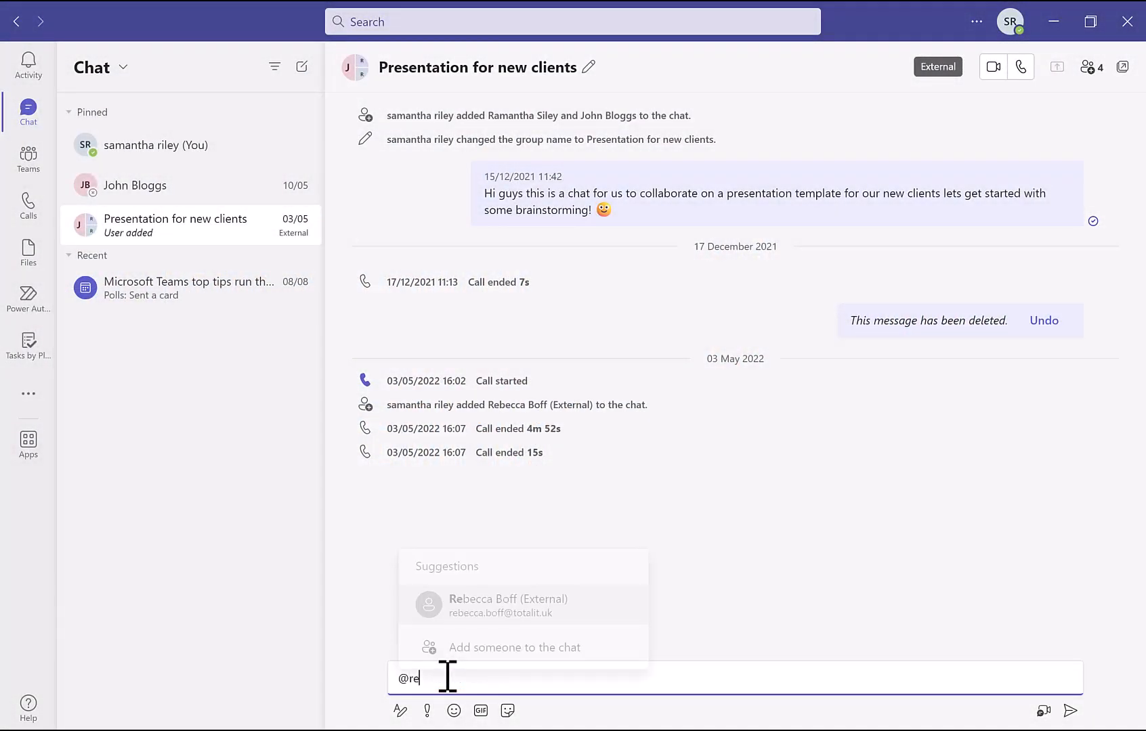
key(Backspace)
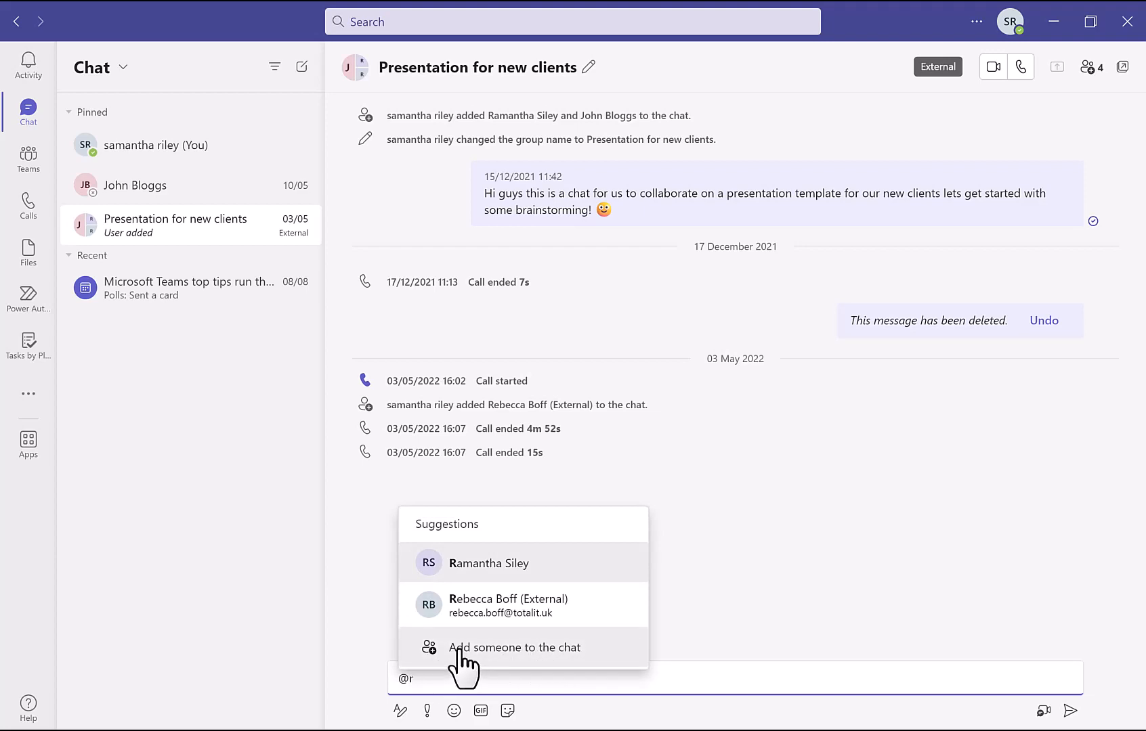
click(513, 647)
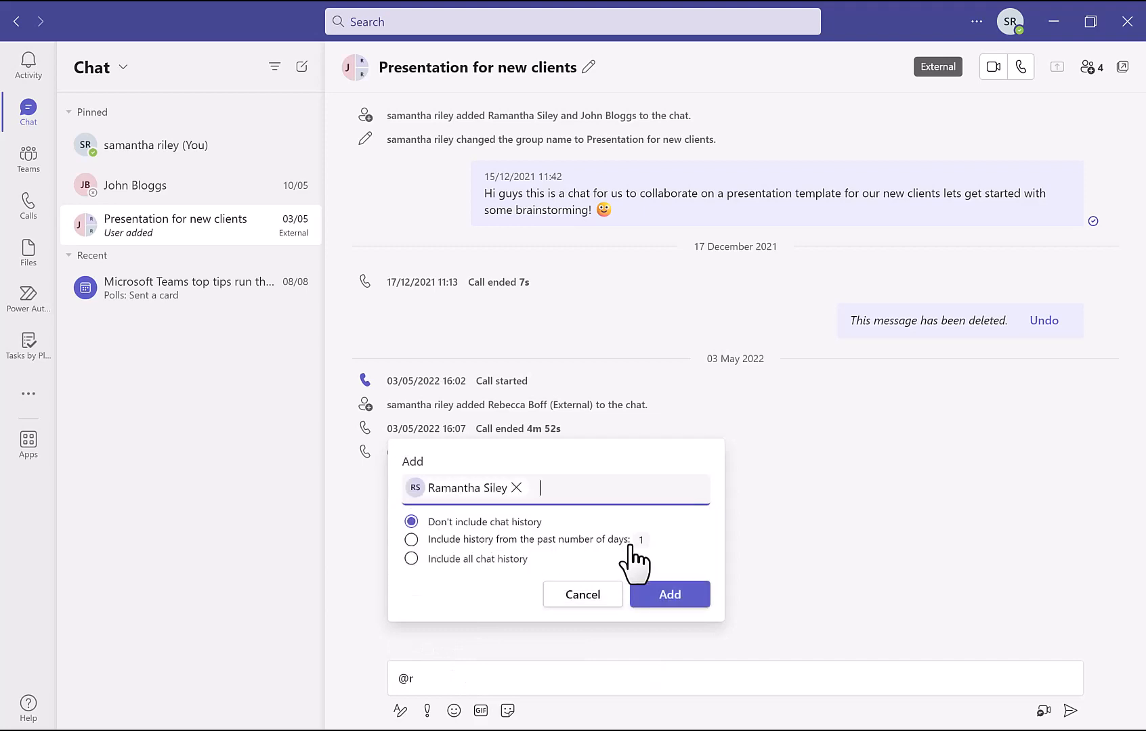
mouse_move(680, 590)
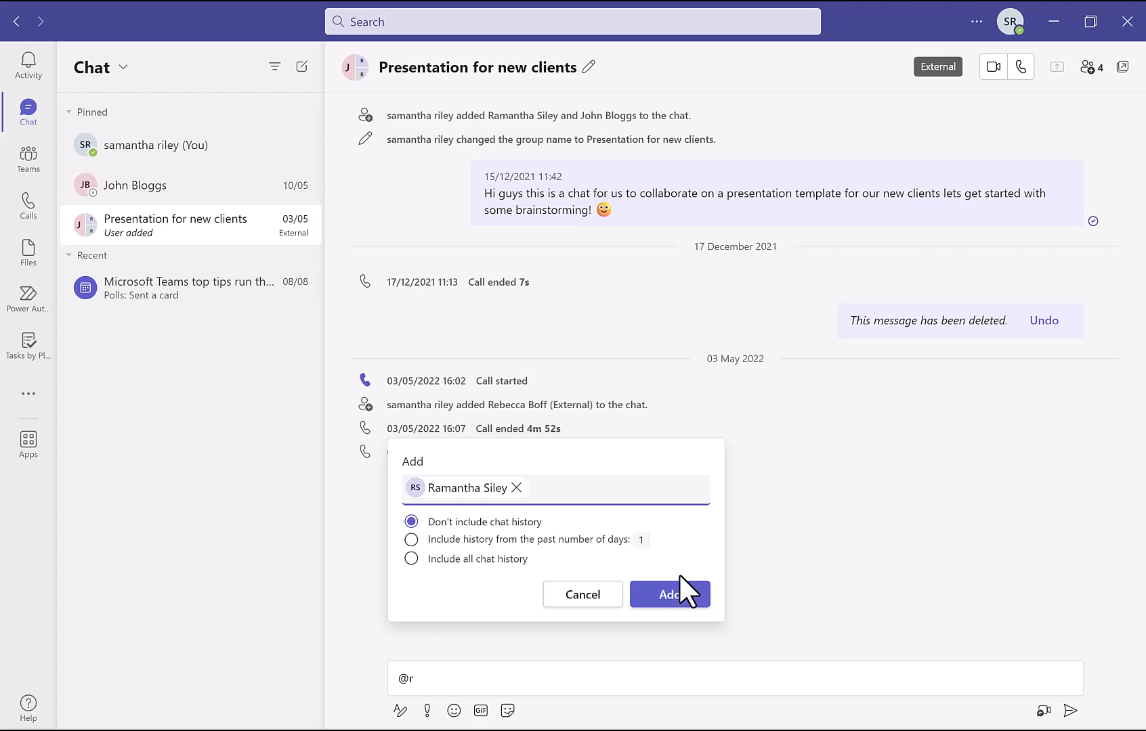
click(669, 594)
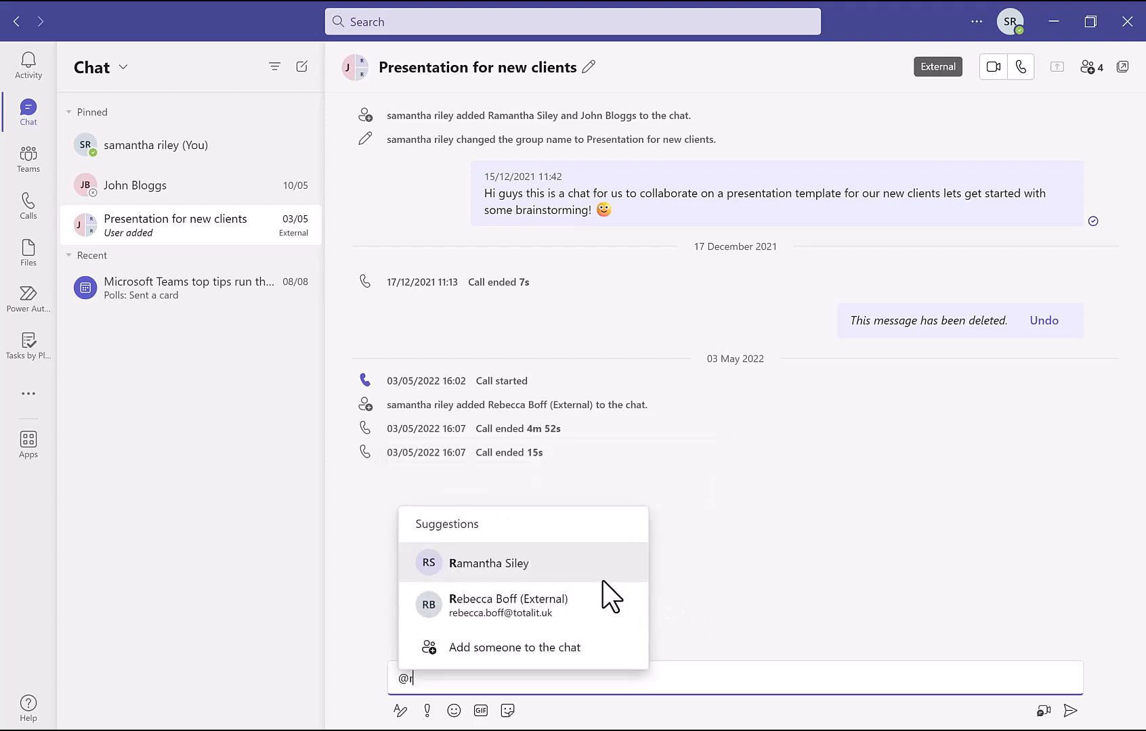
Step: Post a 'Welcome to the chat' message mentioning the new member
click(488, 563)
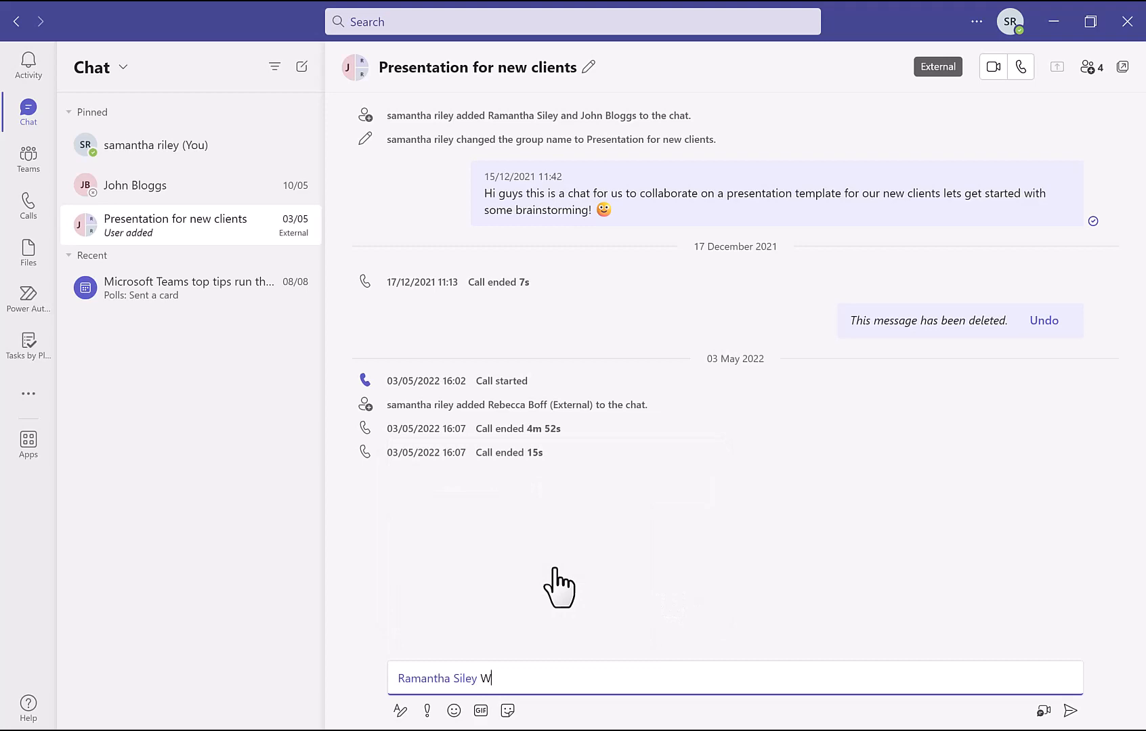
text(elcome to the)
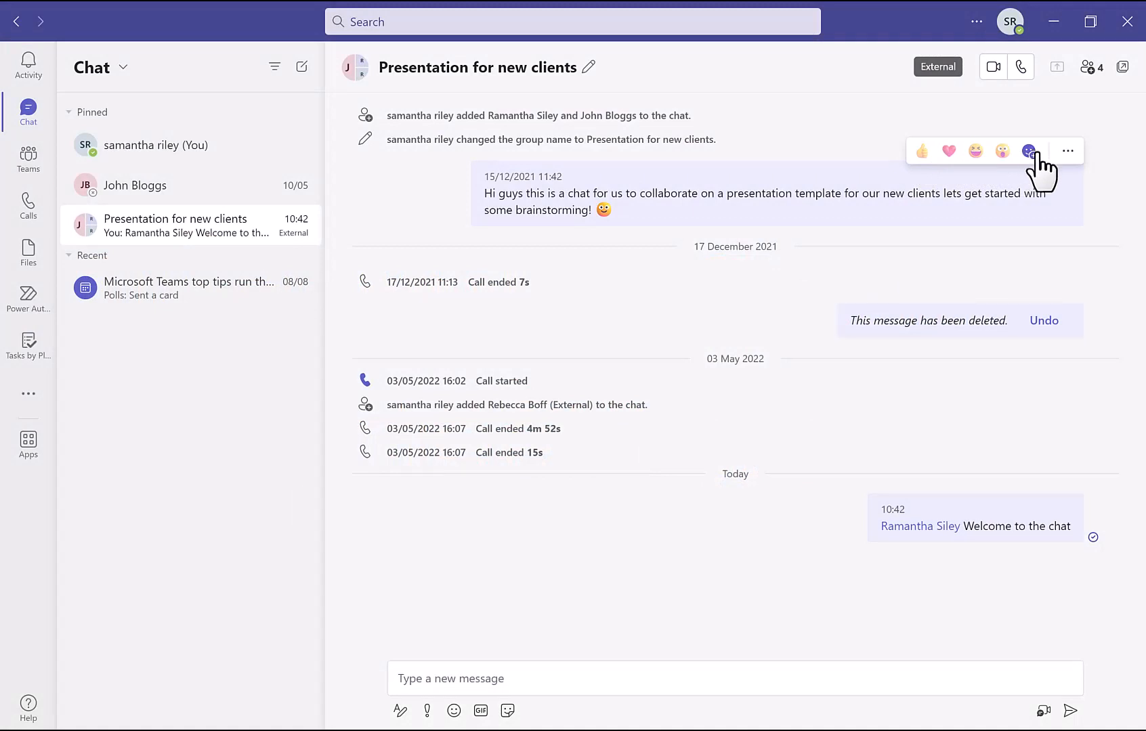
Step: Browse the full reaction picker for the brainstorming message down to Animals and Nature
click(1029, 152)
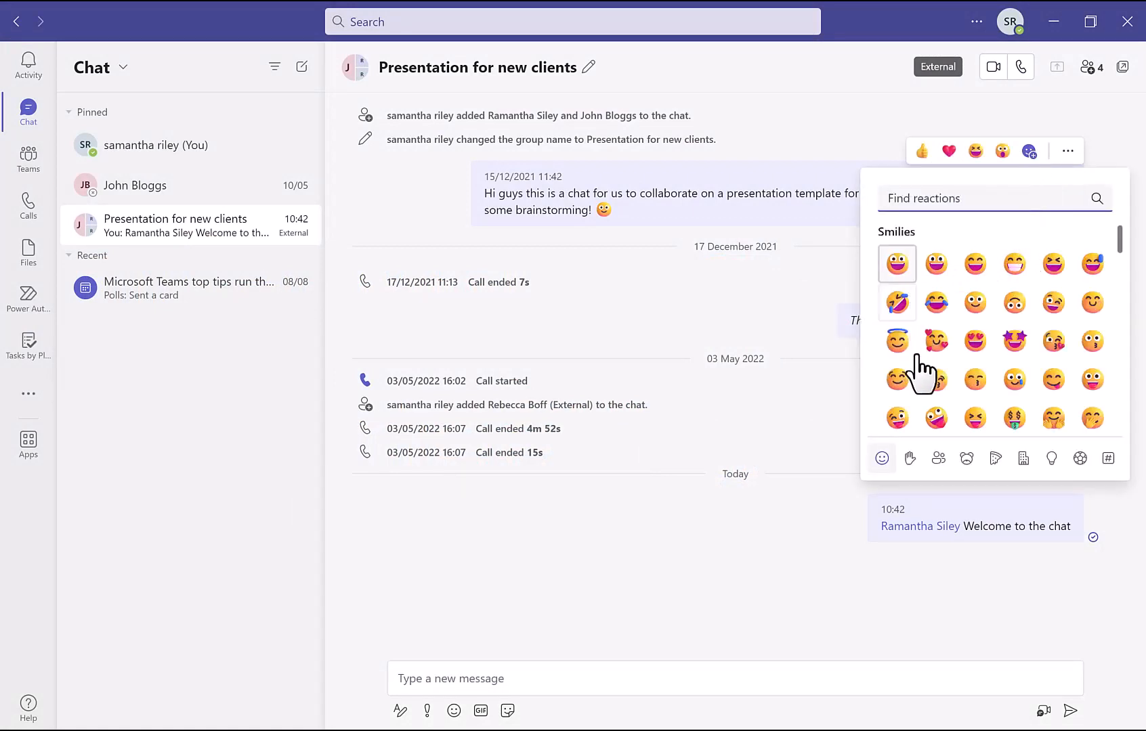
scroll(down, 3)
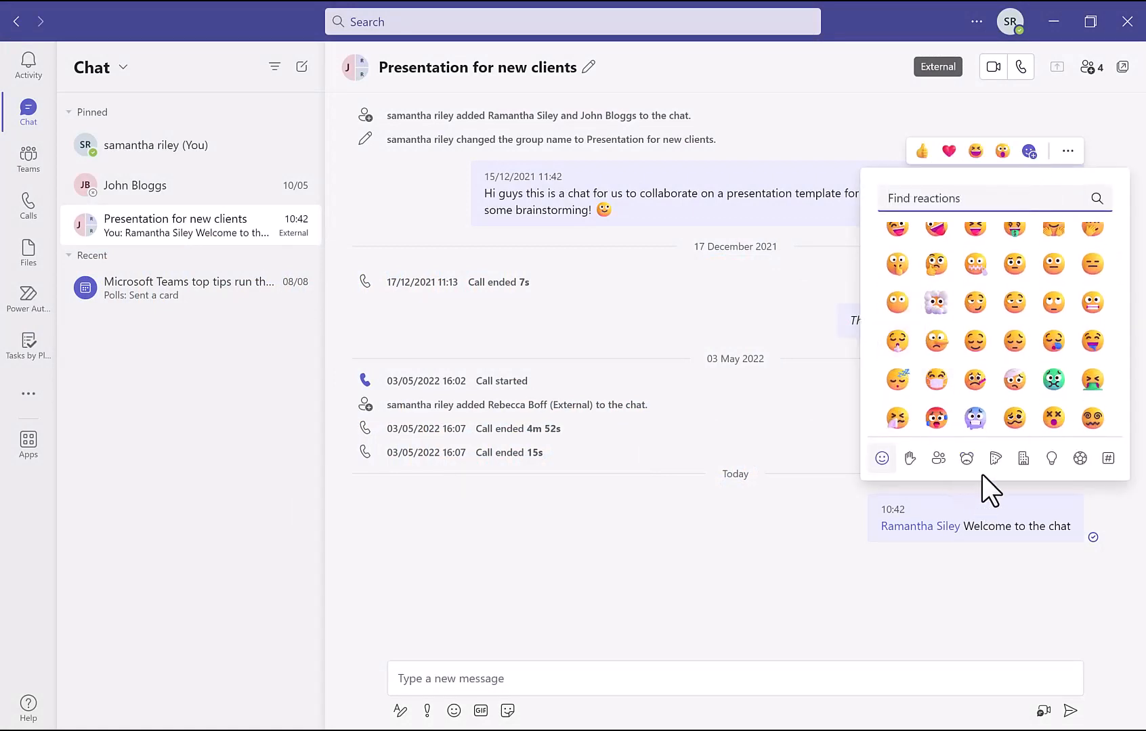
click(966, 459)
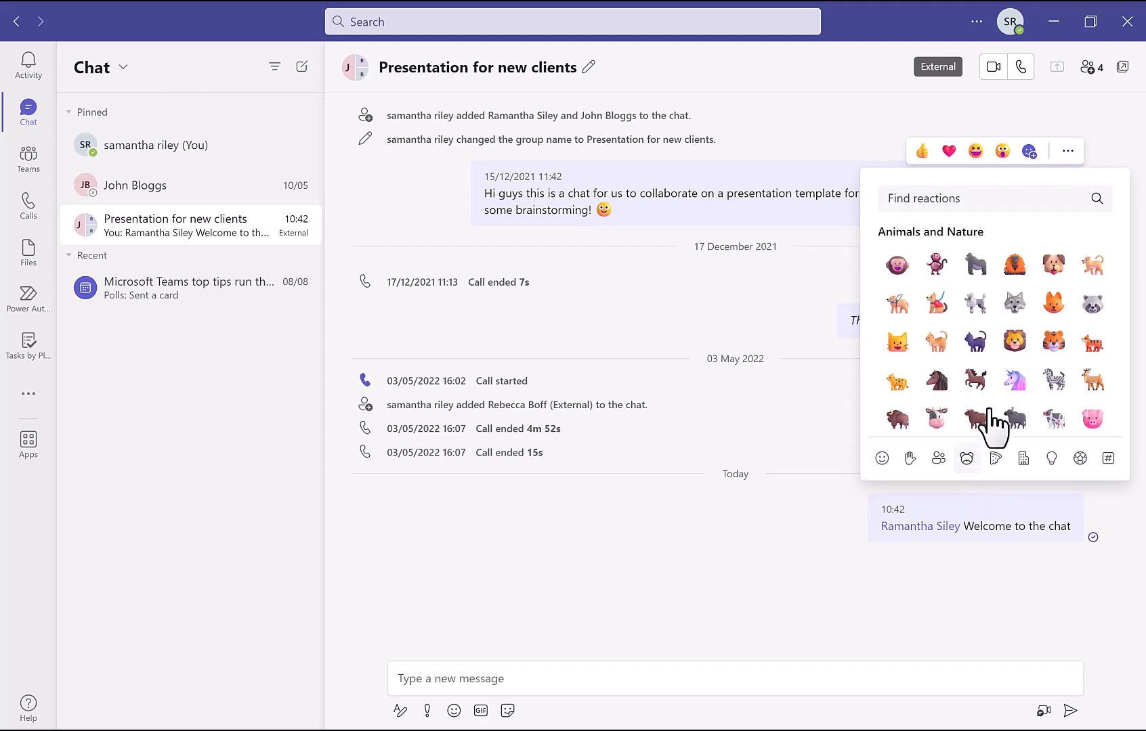
mouse_move(1015, 304)
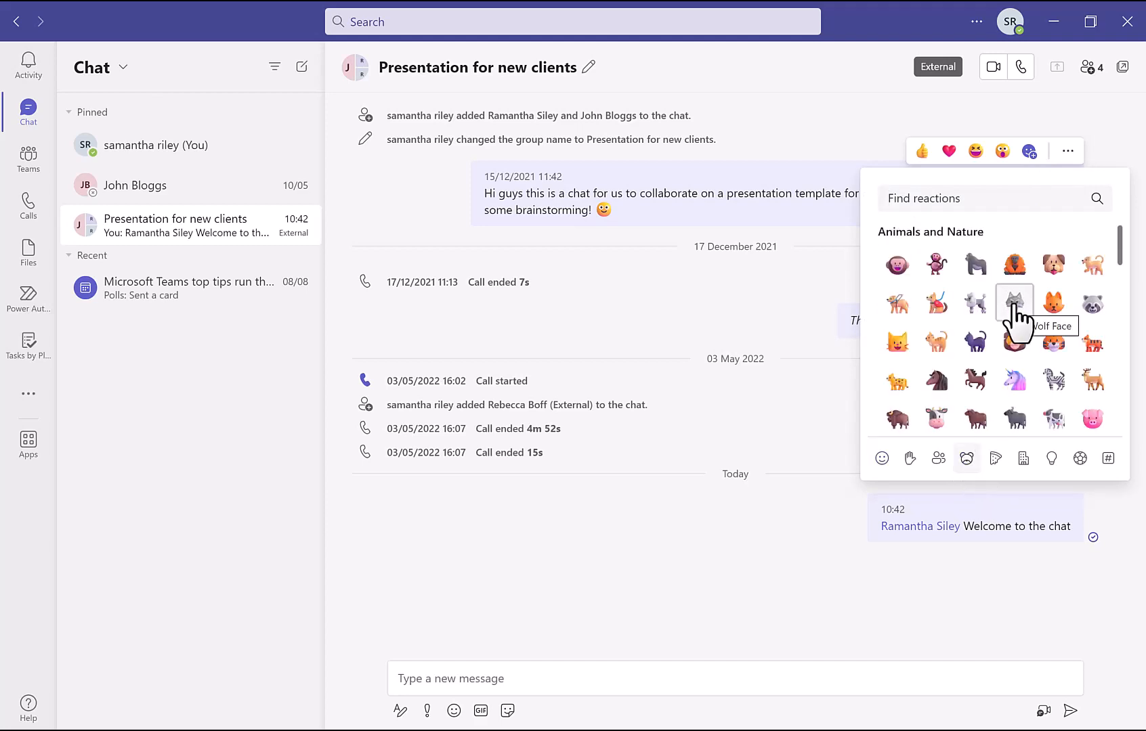
scroll(down, 3)
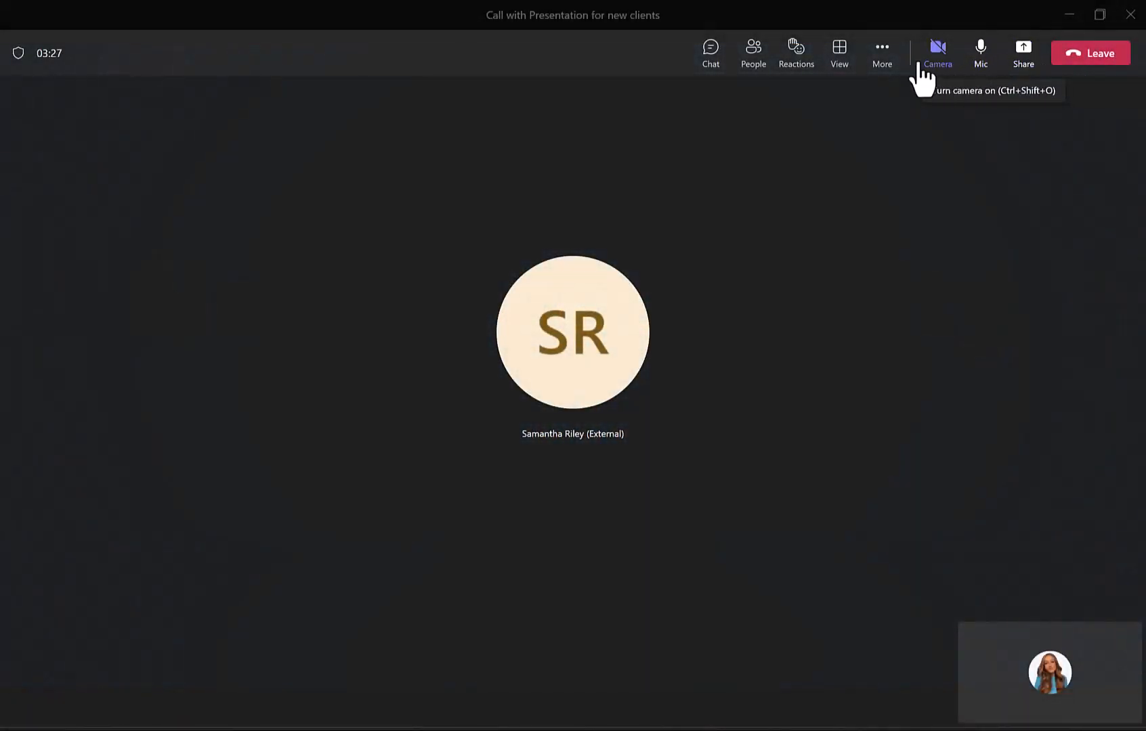
mouse_move(667, 109)
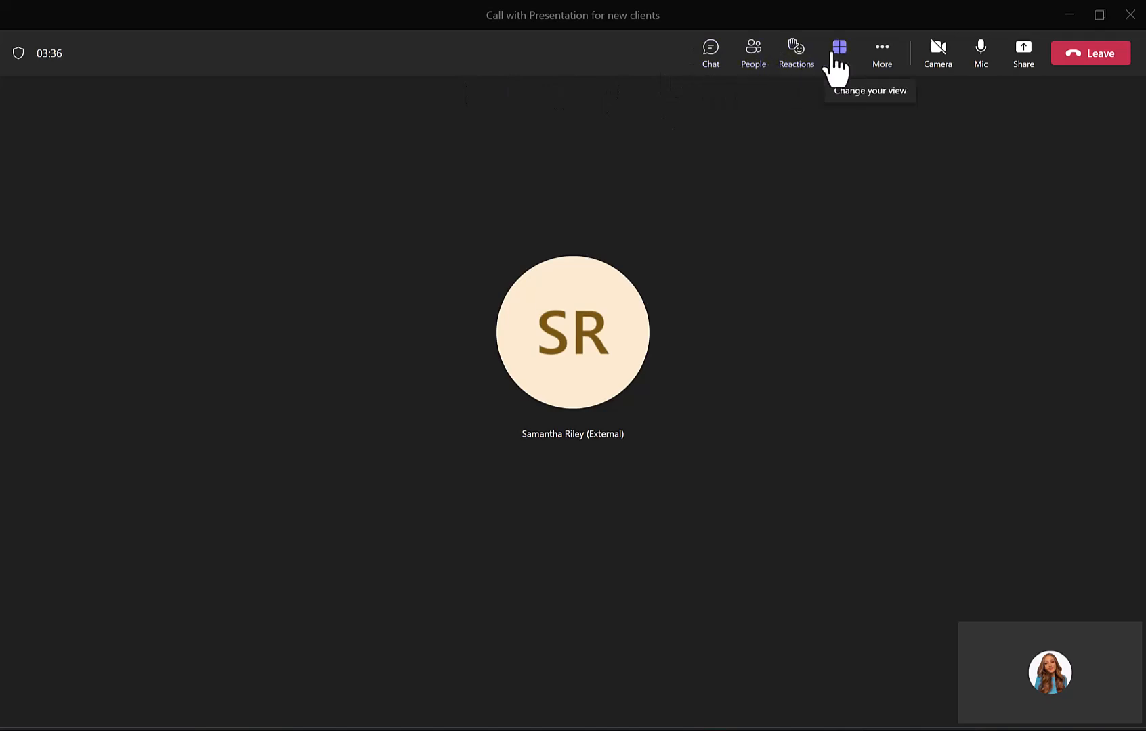
mouse_move(870, 69)
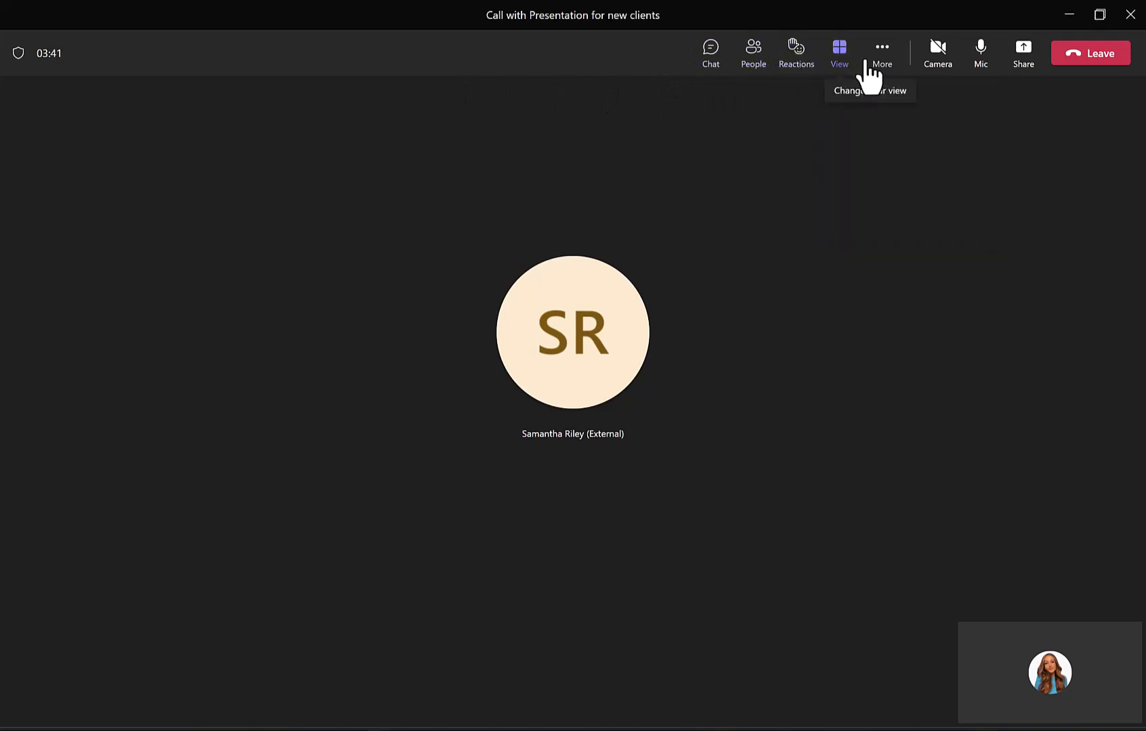
mouse_move(882, 53)
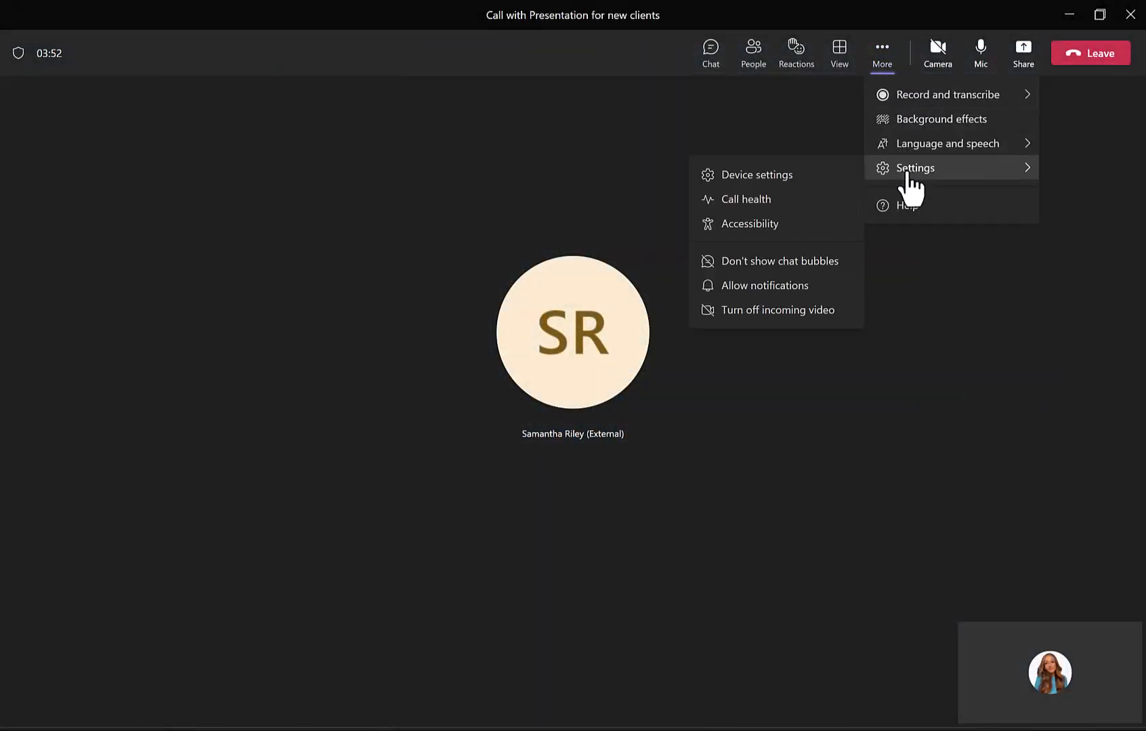
Step: Show the Accessibility settings pane from the call's More menu
click(803, 241)
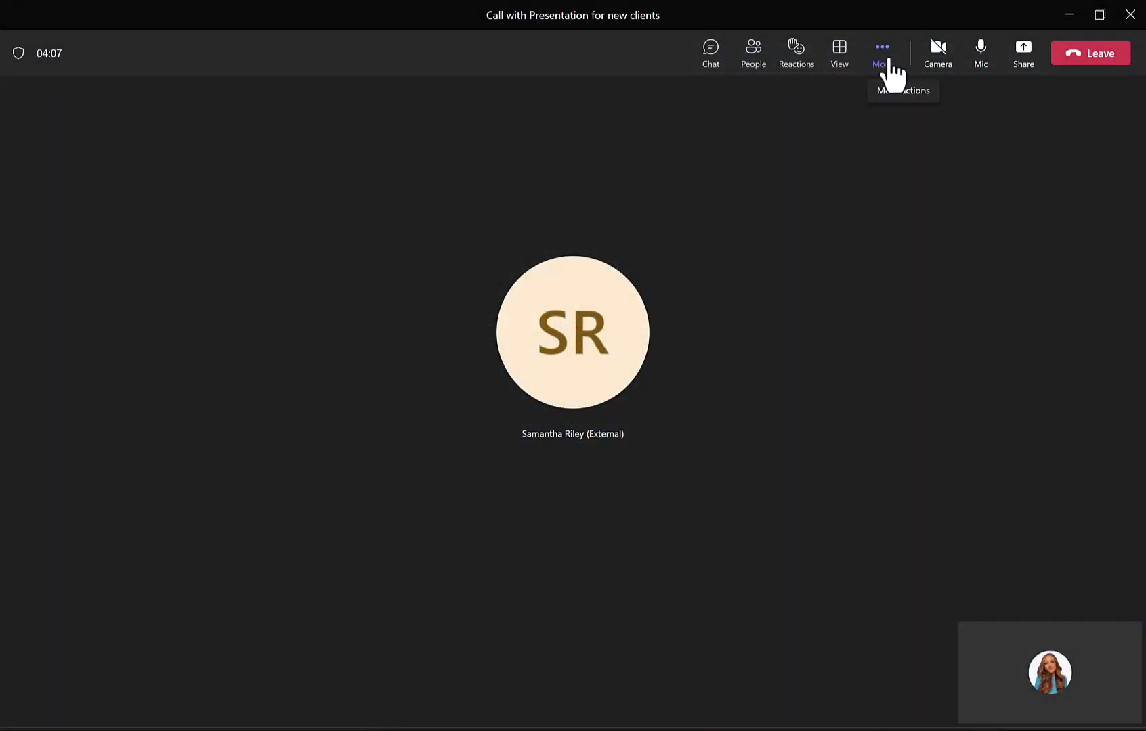
click(882, 53)
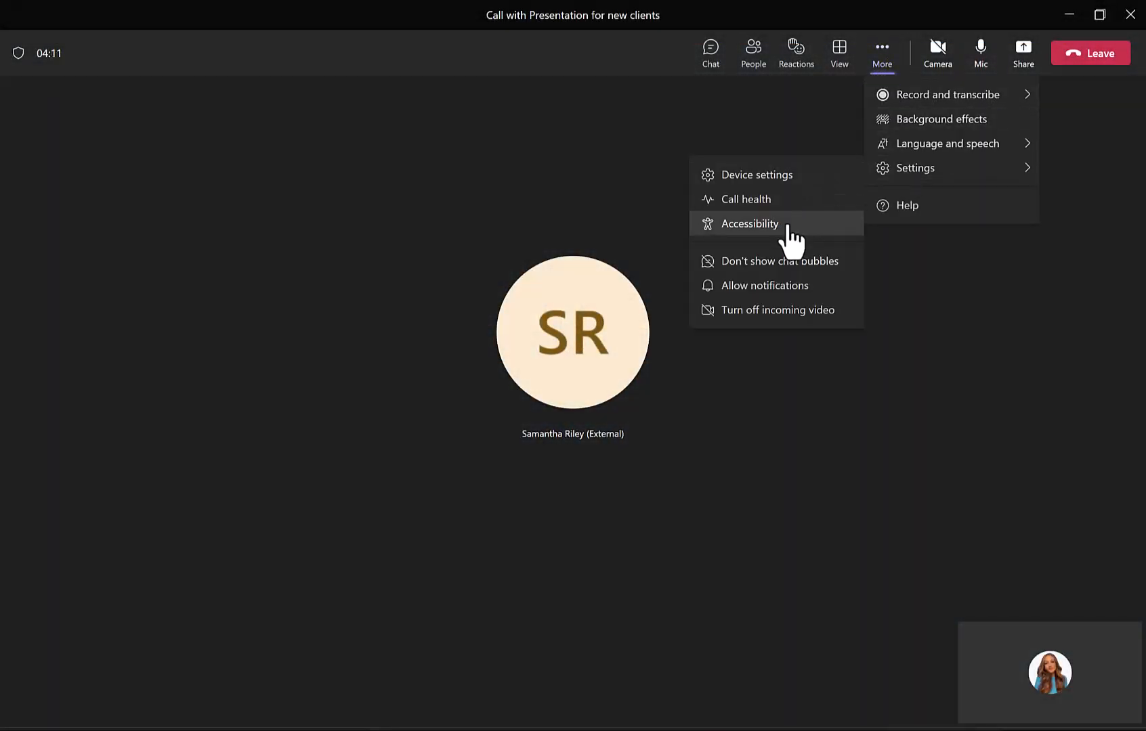
click(749, 223)
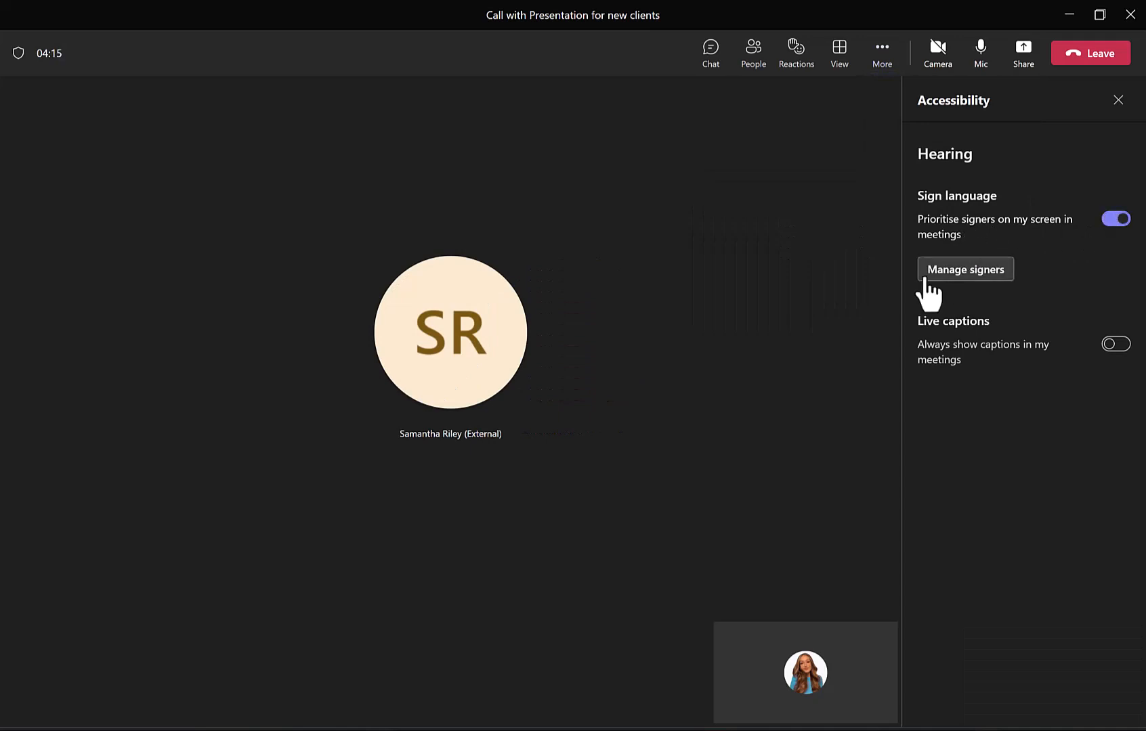
Step: Save the listed colleague as a prioritised signer via Manage signers
click(964, 270)
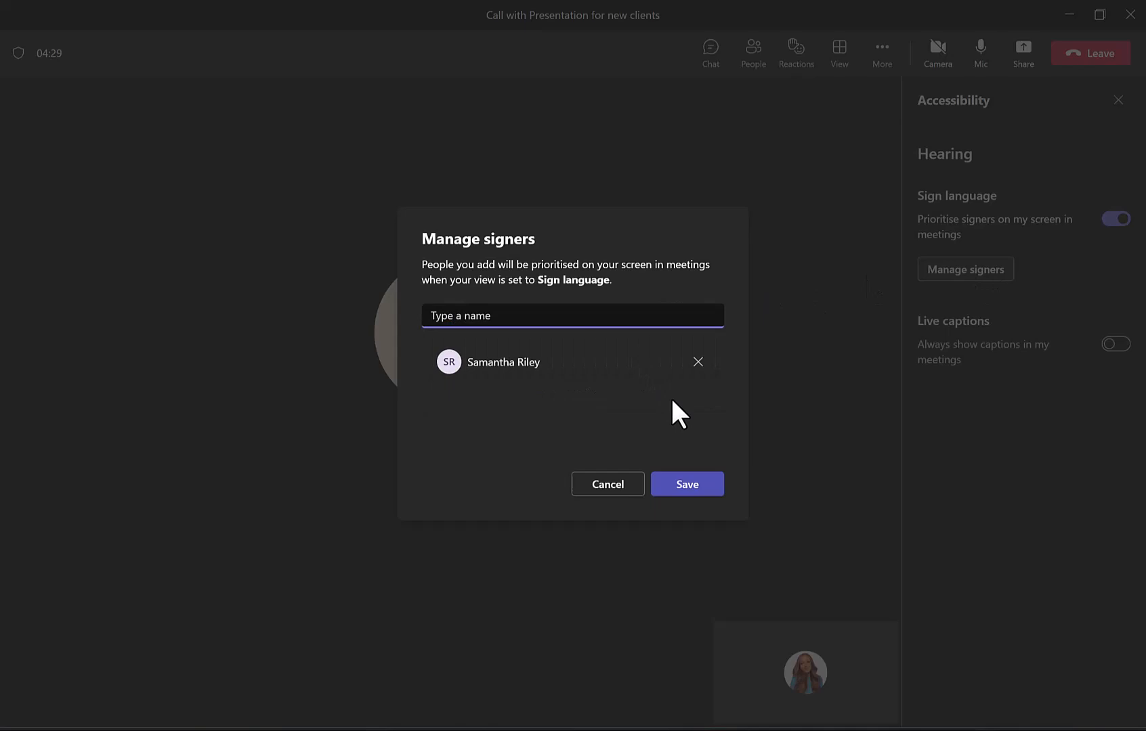
click(685, 483)
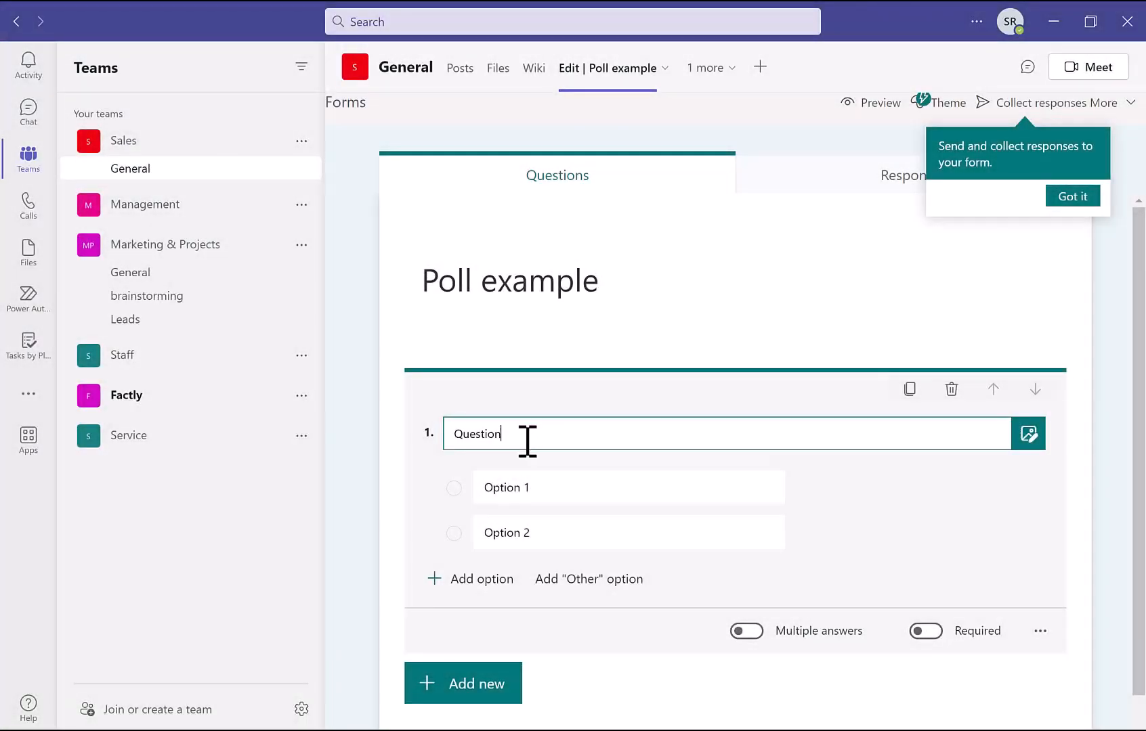
Step: Ask 'How are you feeling today?' and insert the Bing 'Let's Talk About Feelings' image
text(How are you feeling today?)
click(628, 486)
text(Happy)
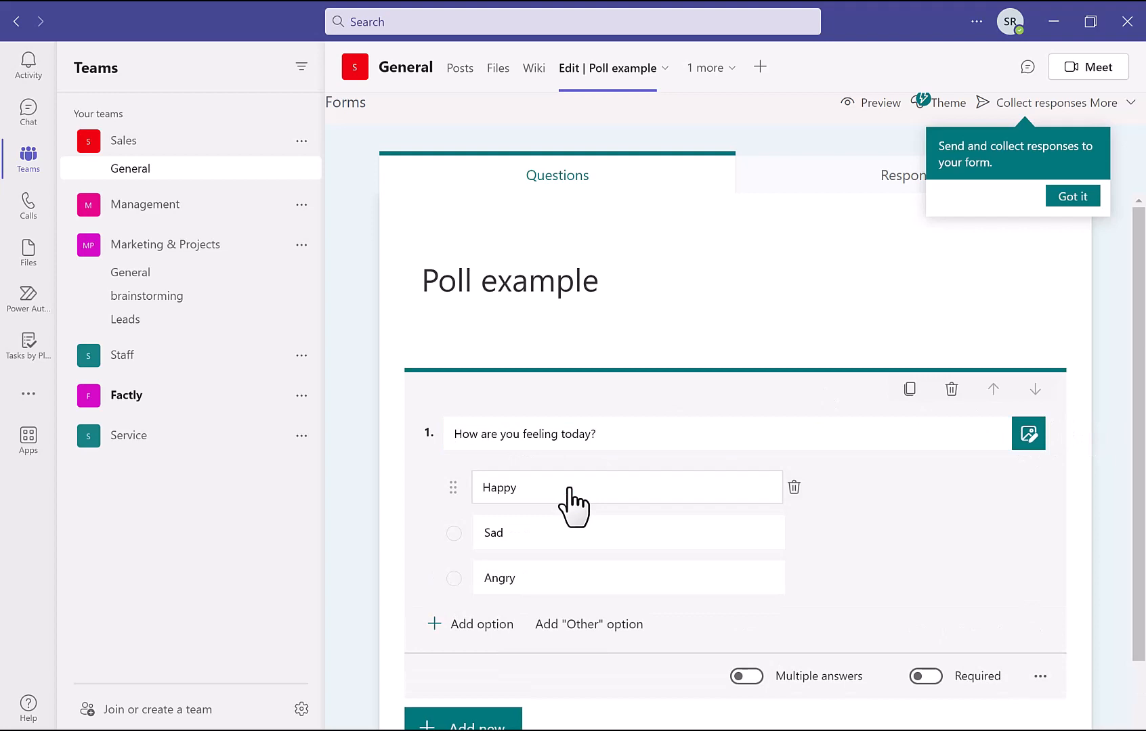
click(1028, 433)
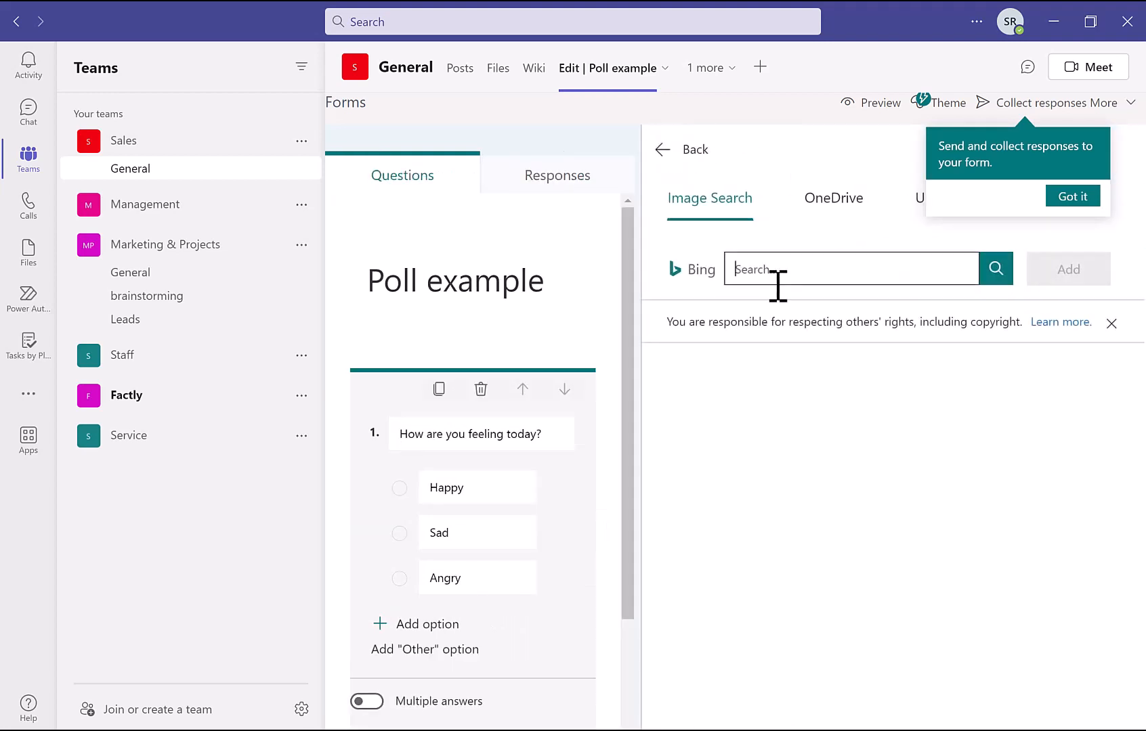
text(feelings)
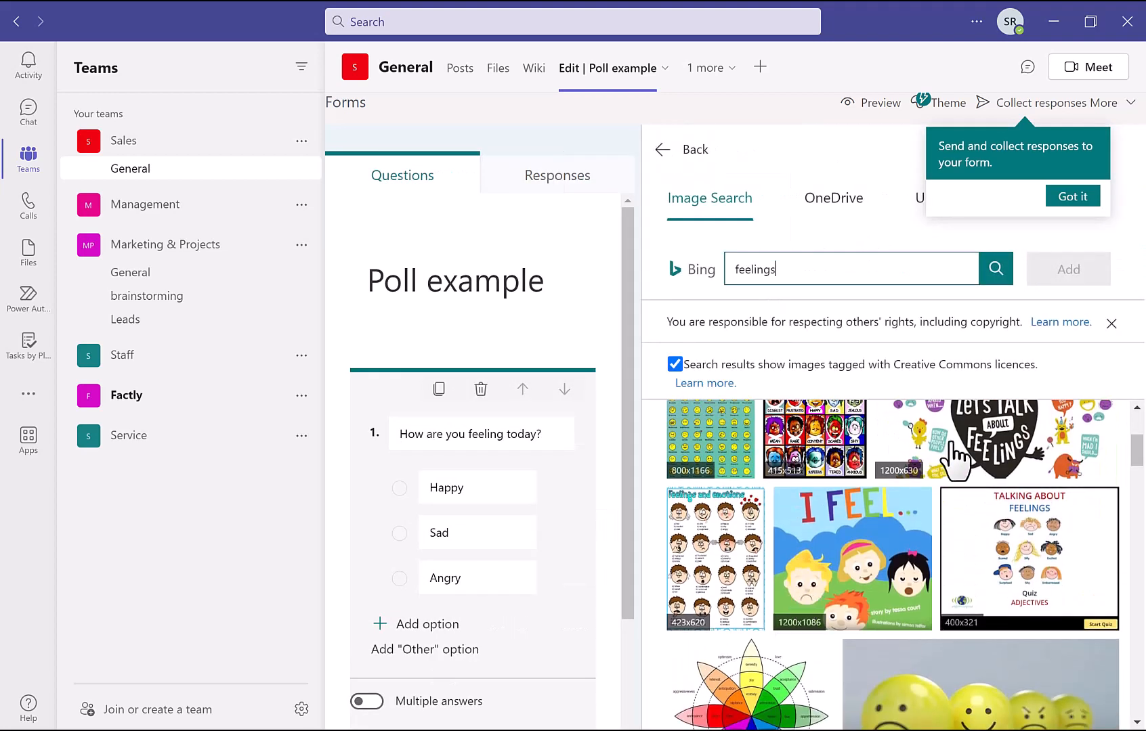
click(991, 447)
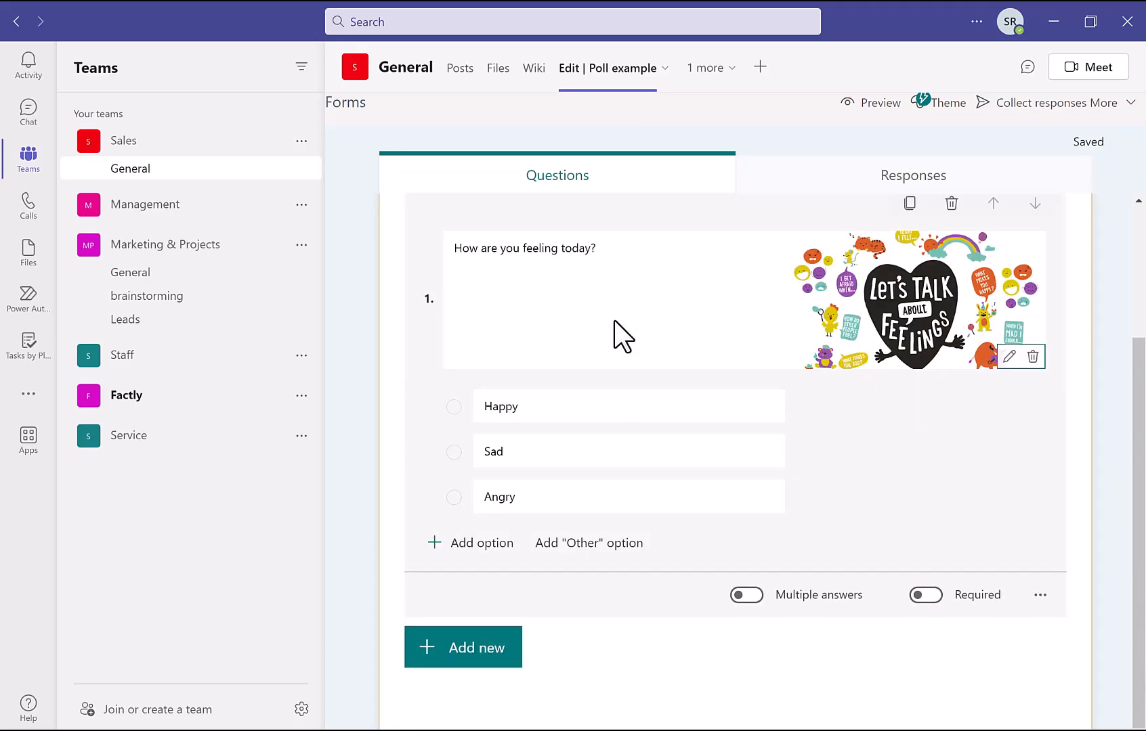